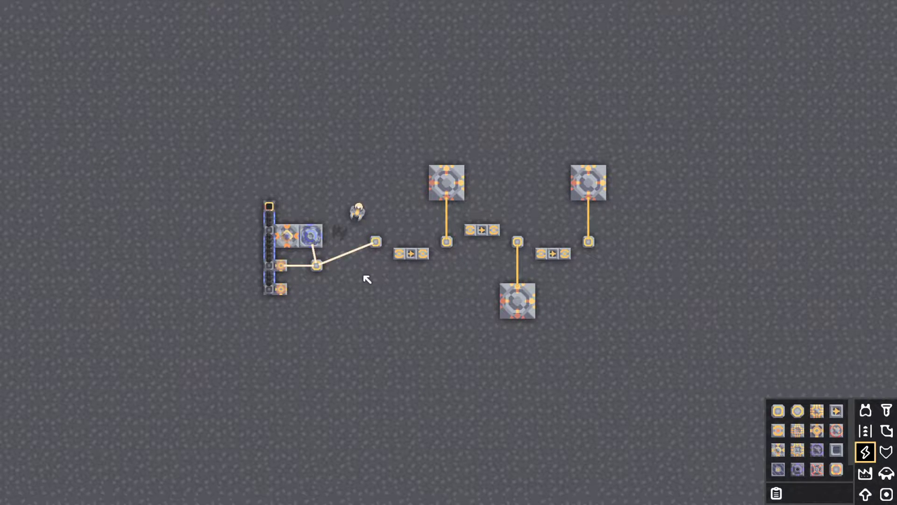
{"action": "mouse_move", "coordinate": [408, 207]}
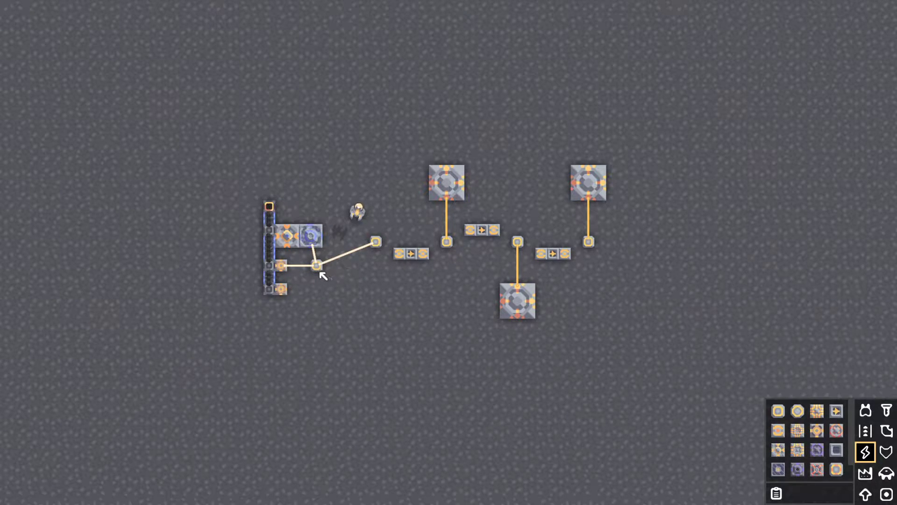
- Link the end-of-line power node to the node under the first projector, then onward
{"action": "left_click", "coordinate": [317, 264]}
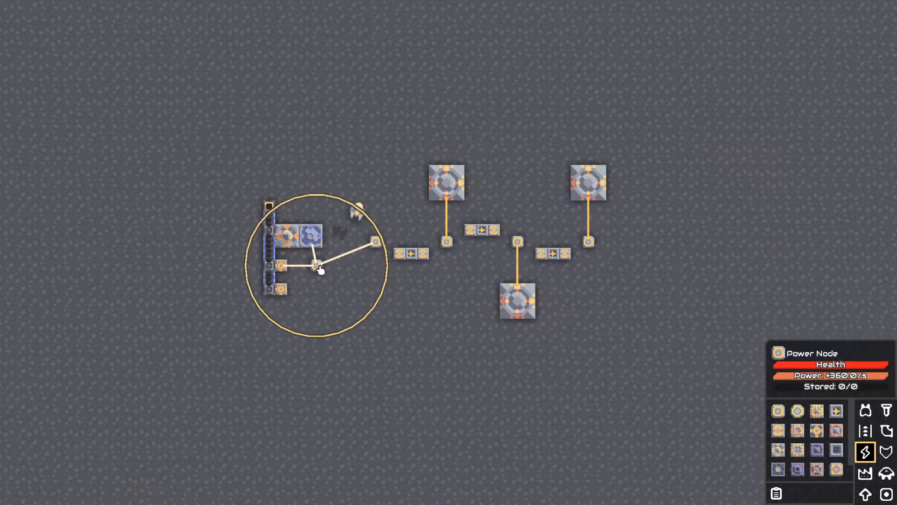
{"action": "left_click", "coordinate": [295, 243]}
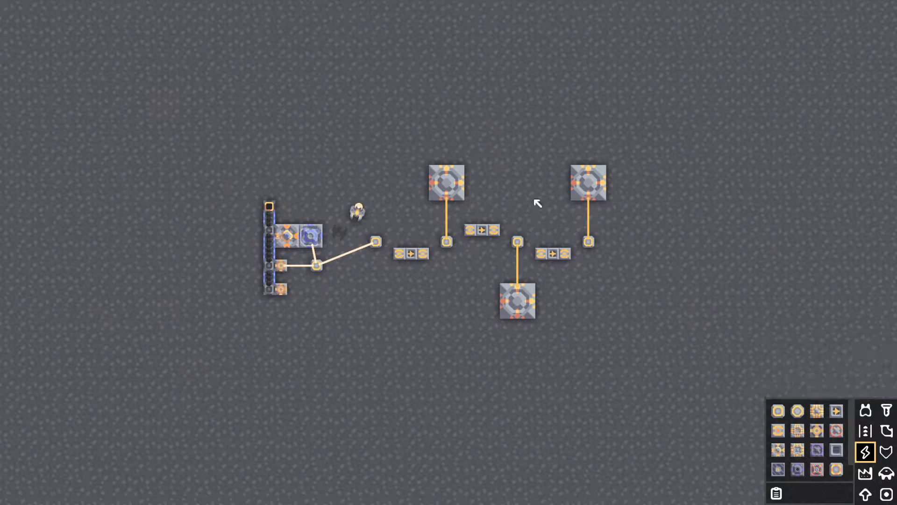
{"action": "mouse_move", "coordinate": [522, 305]}
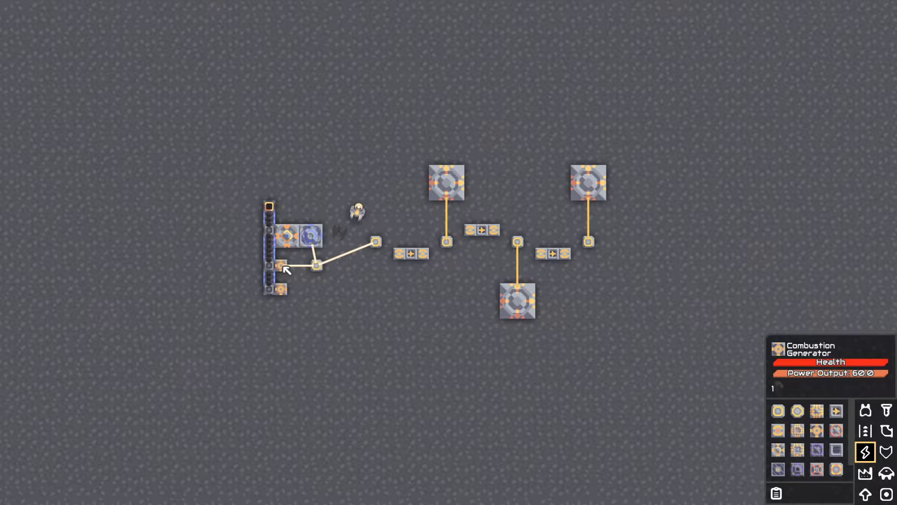
{"action": "left_click", "coordinate": [373, 249]}
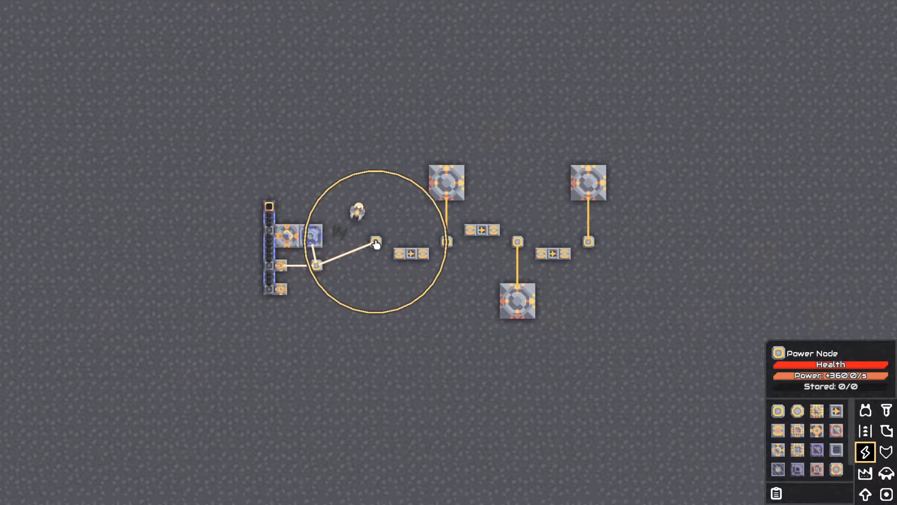
{"action": "left_click", "coordinate": [443, 249]}
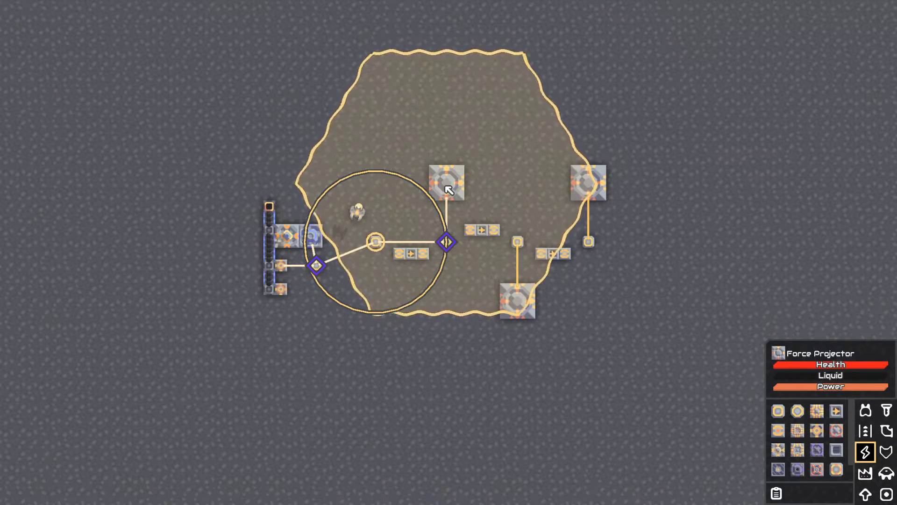
{"action": "left_click", "coordinate": [448, 243]}
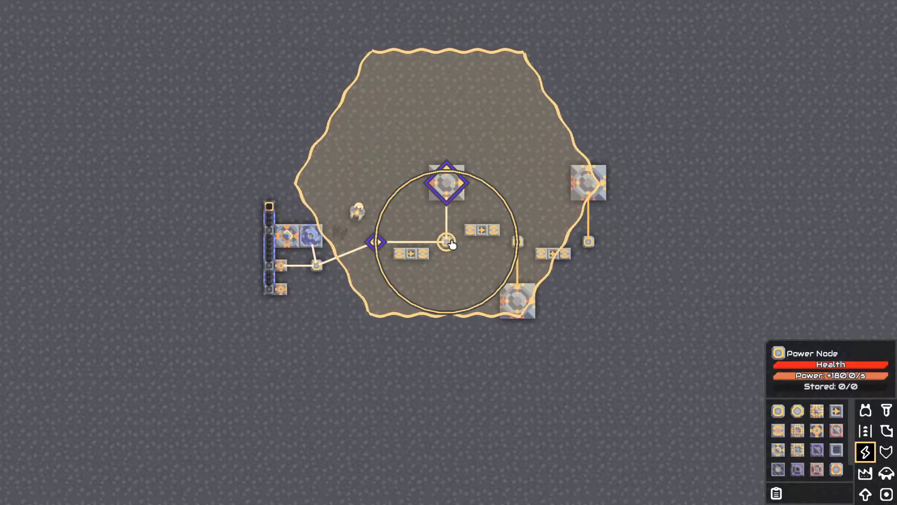
{"action": "left_click", "coordinate": [516, 241]}
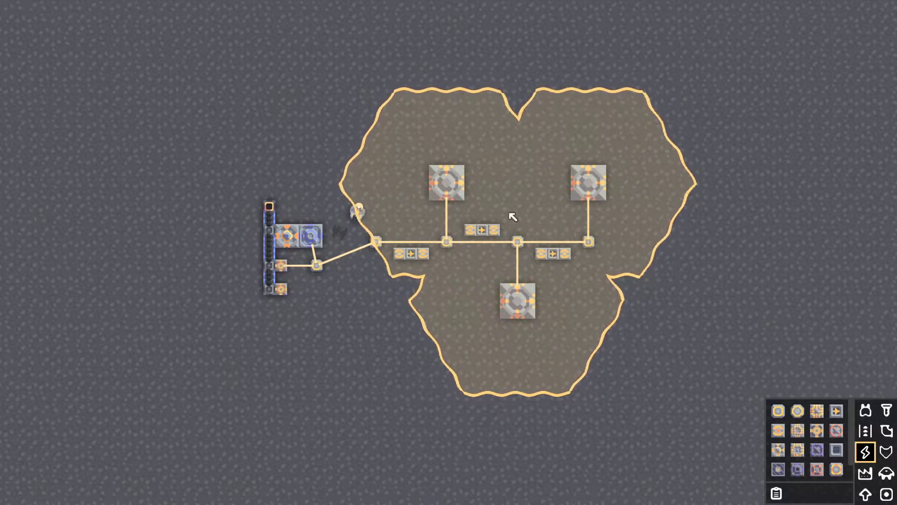
{"action": "mouse_move", "coordinate": [439, 243]}
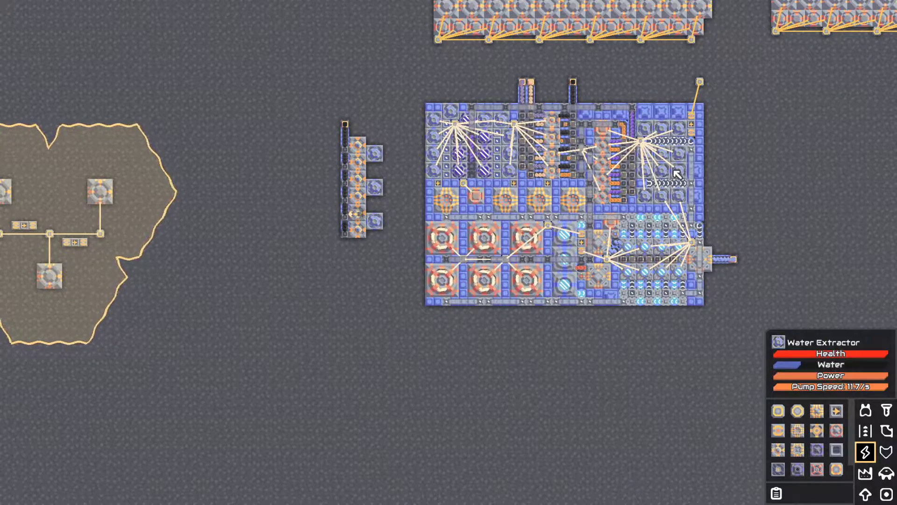
{"action": "mouse_move", "coordinate": [432, 250]}
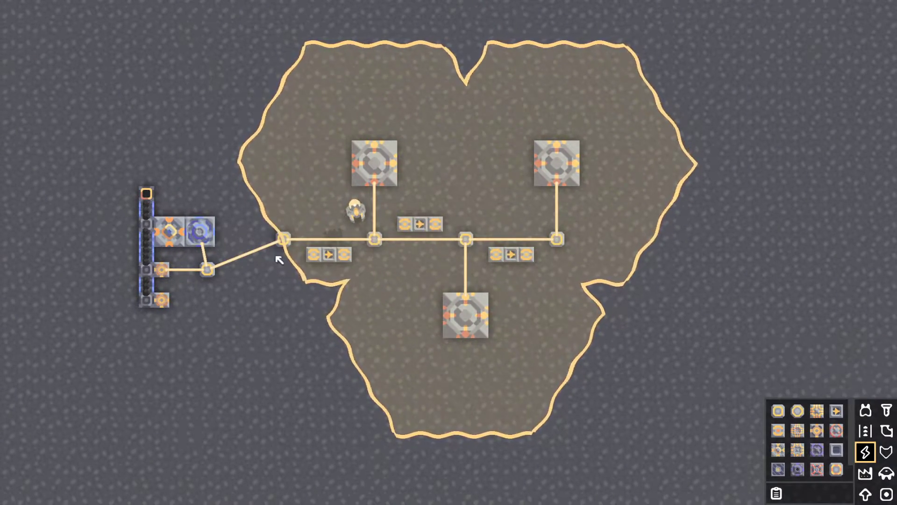
- Cut the projector node links, relink the generator node to the middle node, and wire both batteries
{"action": "left_click", "coordinate": [374, 238]}
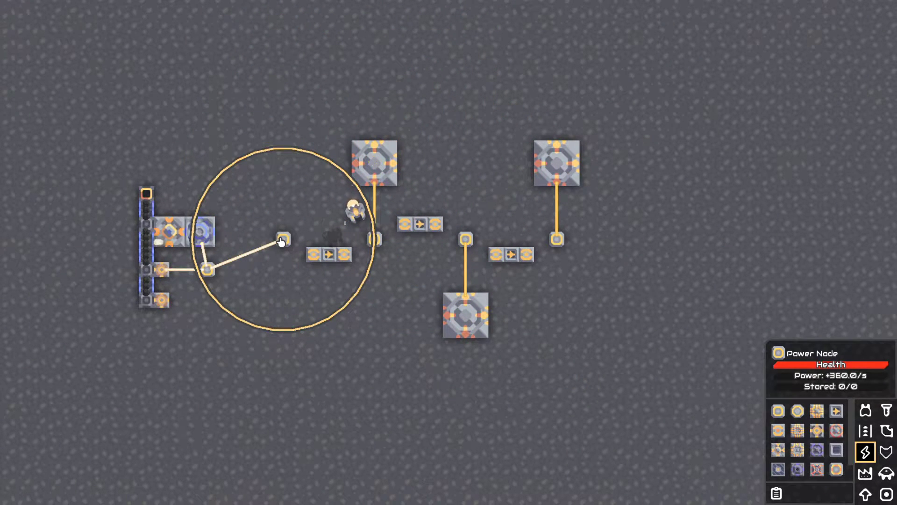
{"action": "left_click", "coordinate": [372, 242]}
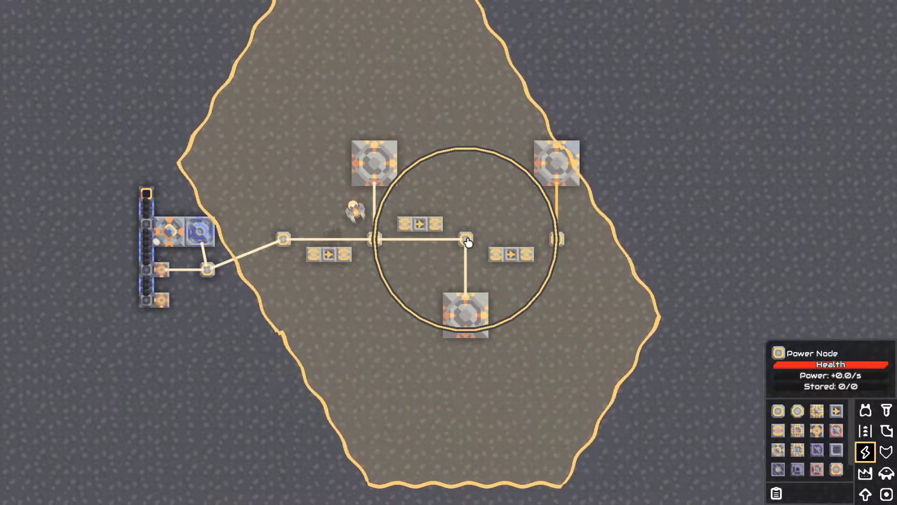
{"action": "left_click", "coordinate": [373, 238]}
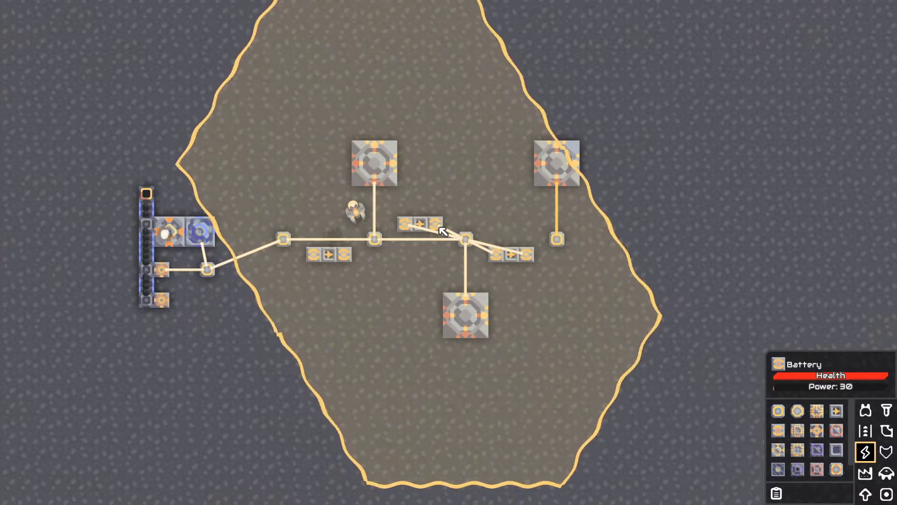
{"action": "mouse_move", "coordinate": [411, 226]}
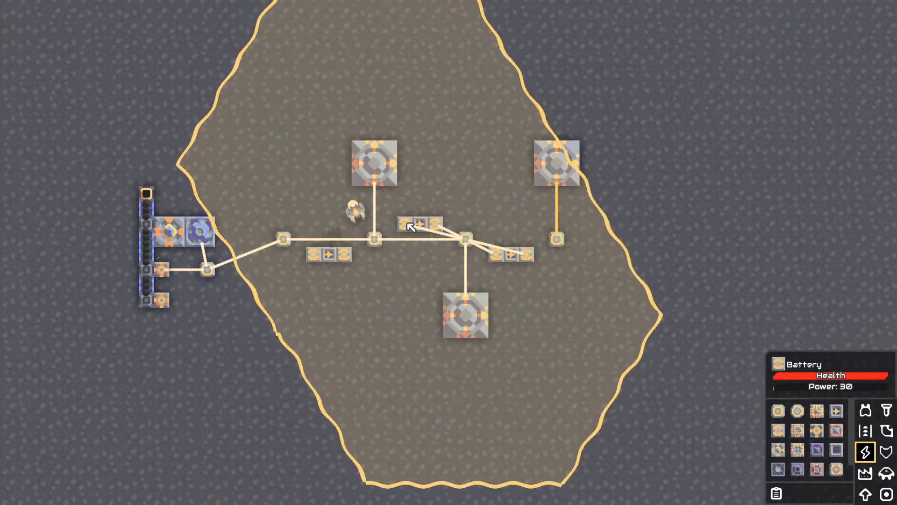
{"action": "left_click", "coordinate": [465, 240]}
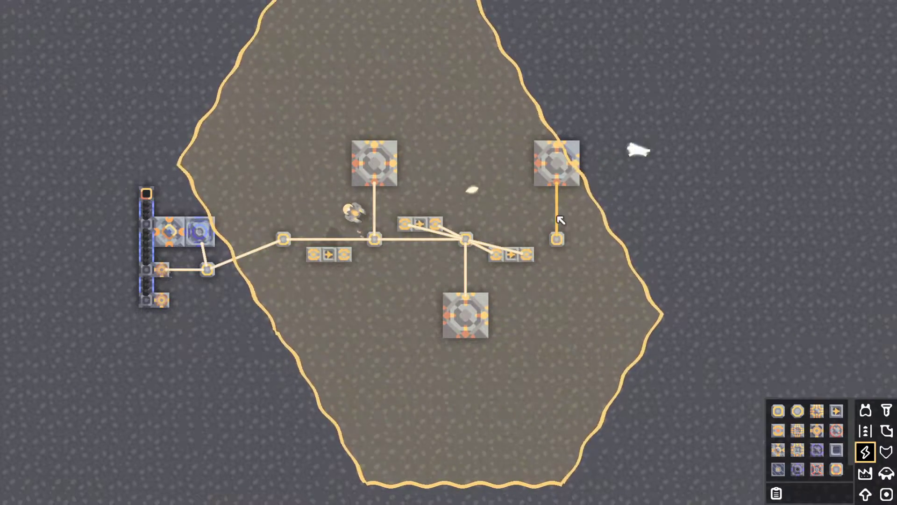
{"action": "left_click", "coordinate": [556, 239]}
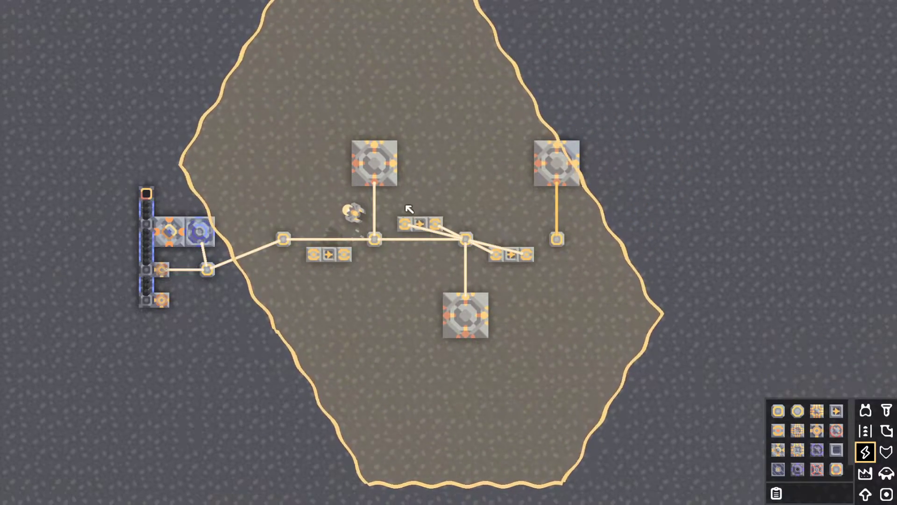
{"action": "left_click", "coordinate": [466, 239]}
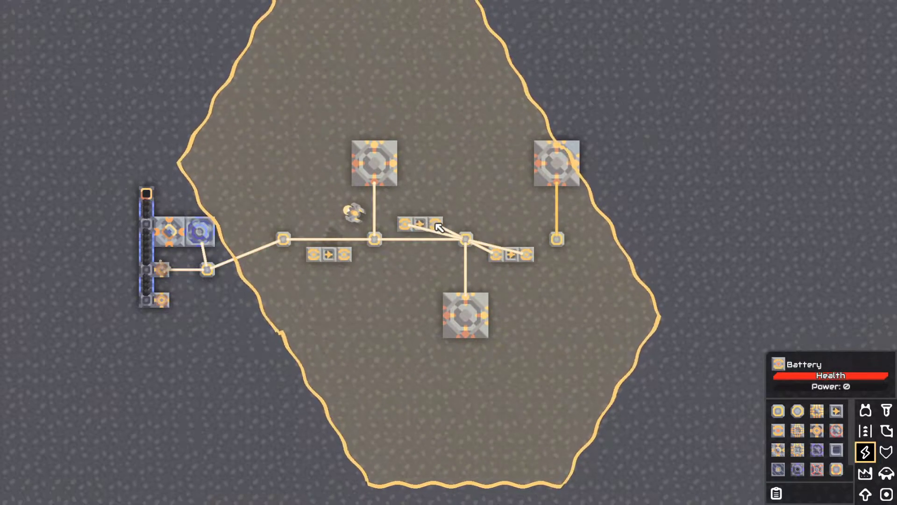
- Route the central node's link through the upper battery bank, which now stores 172 power
{"action": "left_click", "coordinate": [466, 243]}
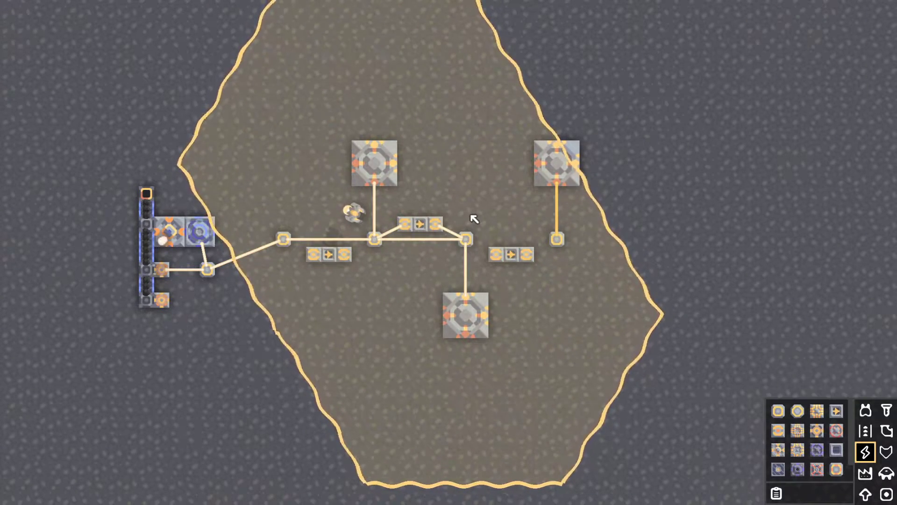
{"action": "mouse_move", "coordinate": [408, 233]}
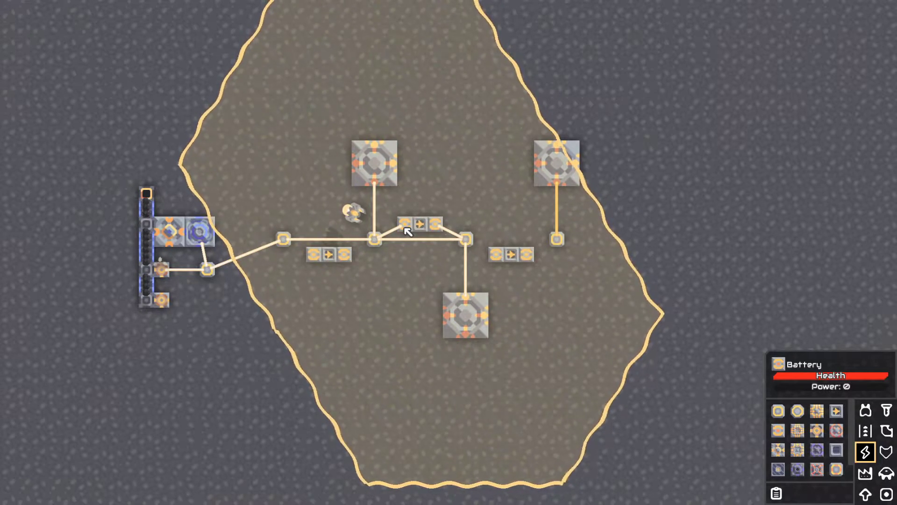
{"action": "left_click", "coordinate": [374, 238]}
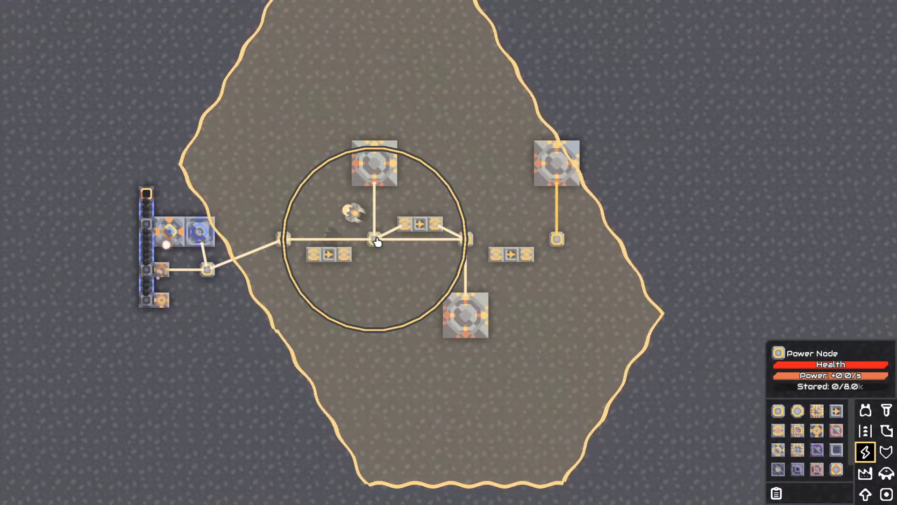
{"action": "left_click", "coordinate": [417, 223]}
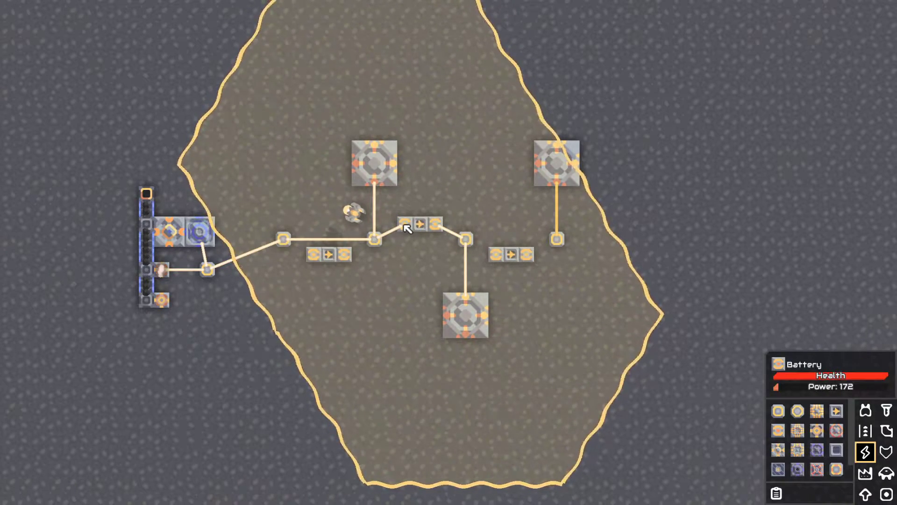
{"action": "left_click", "coordinate": [375, 241]}
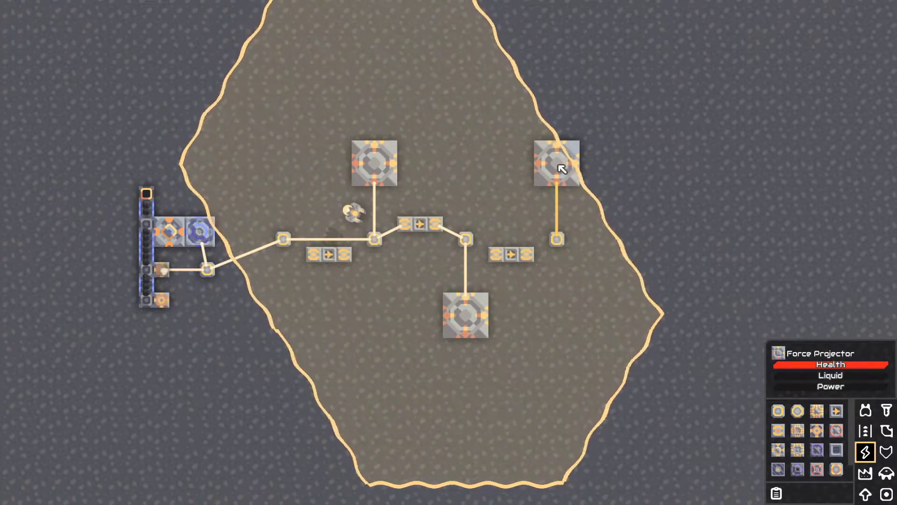
- Link the far-right force projector's power node to the central power node
{"action": "left_click", "coordinate": [557, 166]}
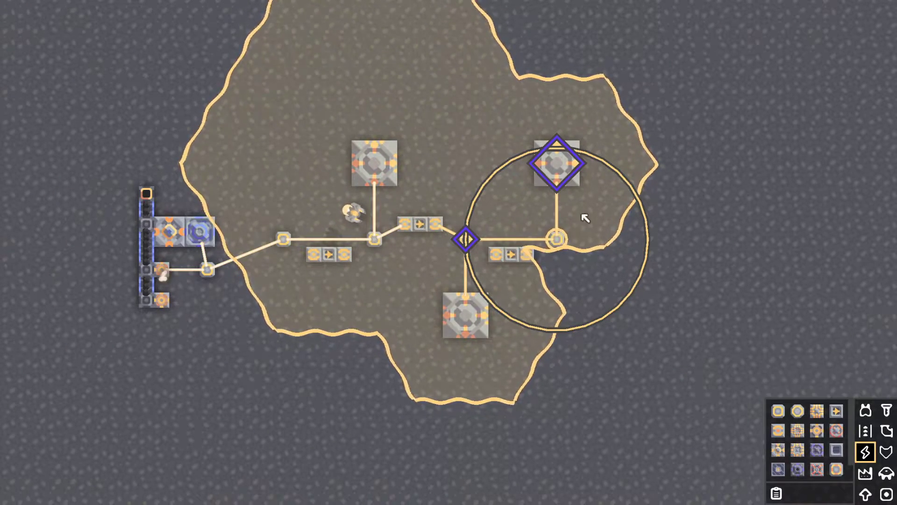
{"action": "left_click", "coordinate": [375, 241]}
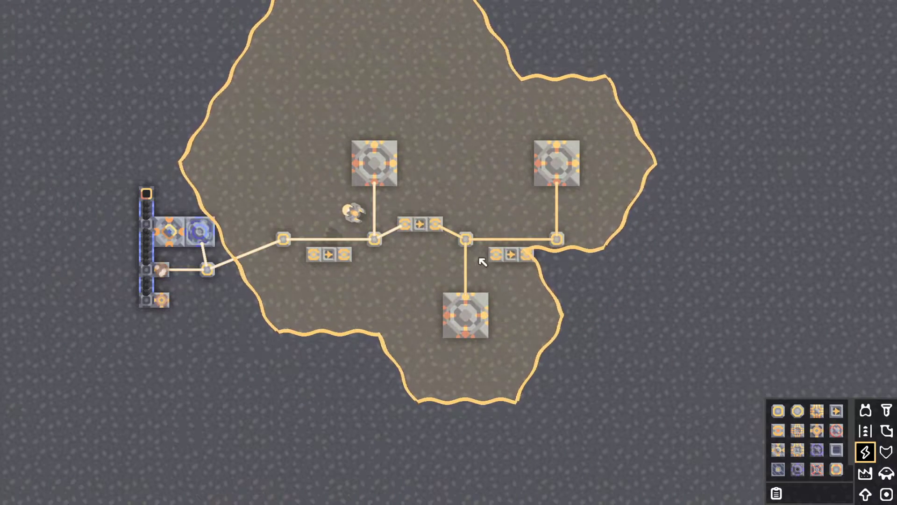
{"action": "mouse_move", "coordinate": [596, 239]}
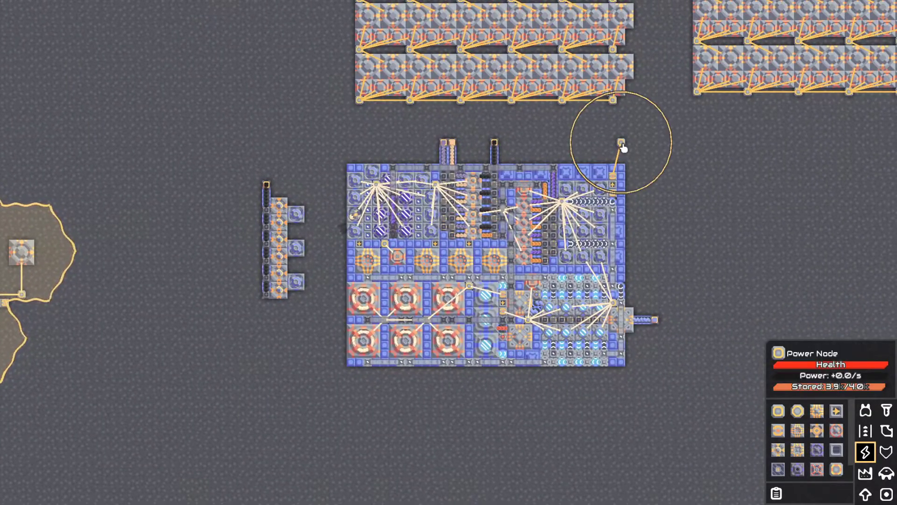
{"action": "mouse_move", "coordinate": [467, 152]}
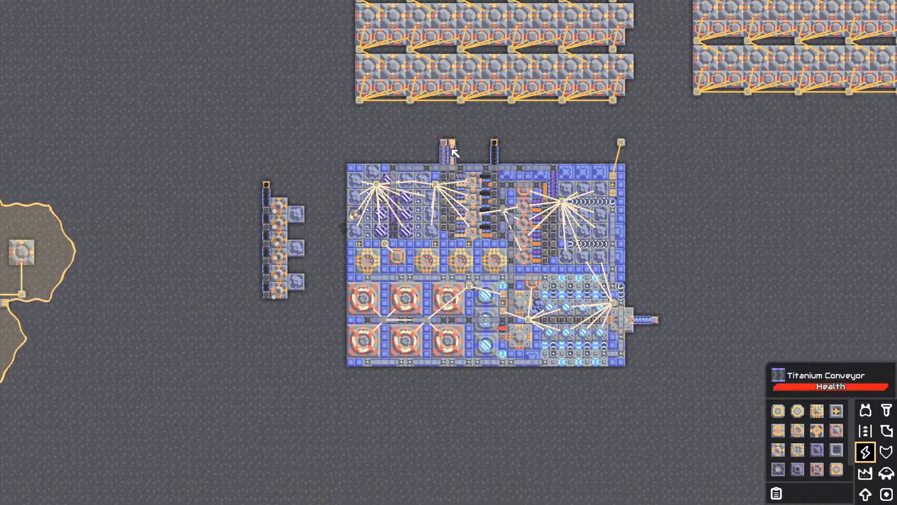
{"action": "left_click", "coordinate": [619, 143]}
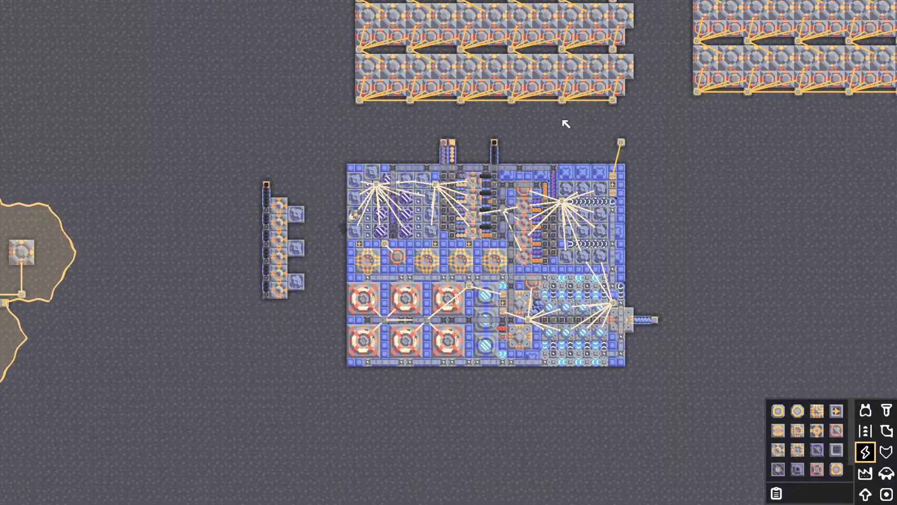
{"action": "mouse_move", "coordinate": [490, 76]}
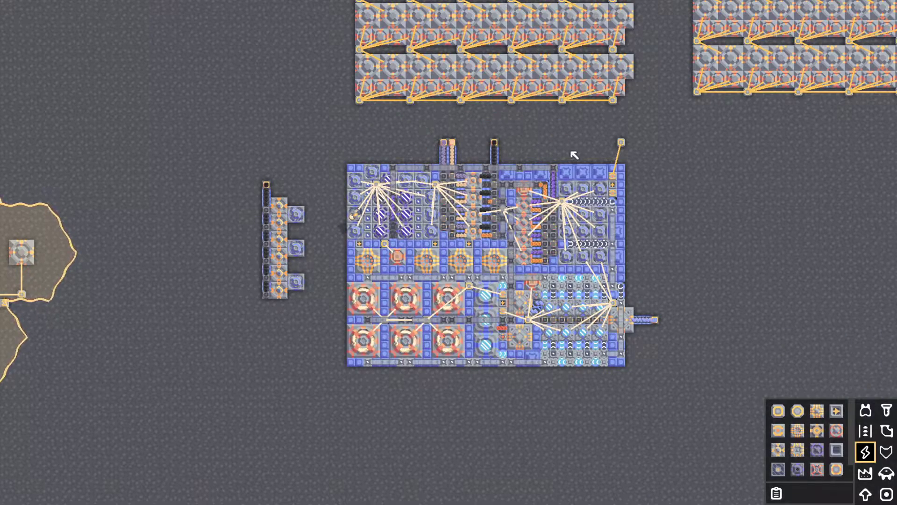
{"action": "mouse_move", "coordinate": [614, 205]}
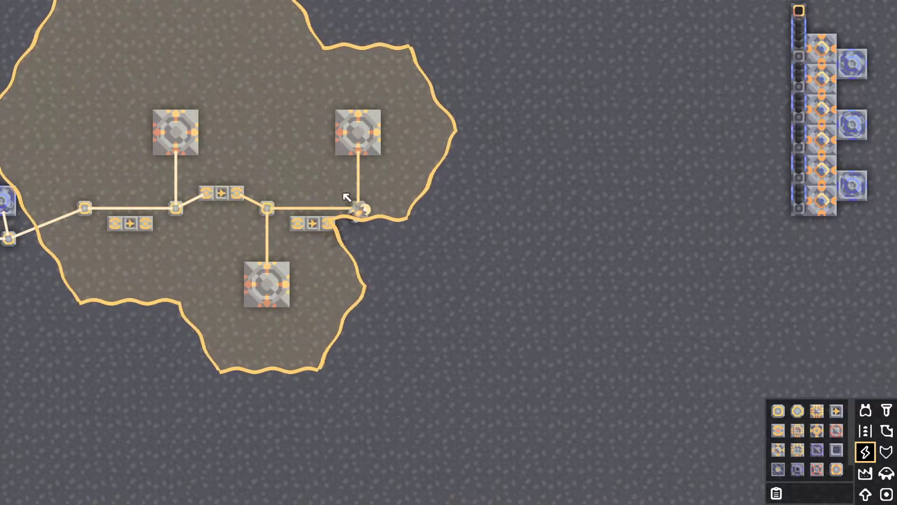
{"action": "left_click", "coordinate": [174, 209]}
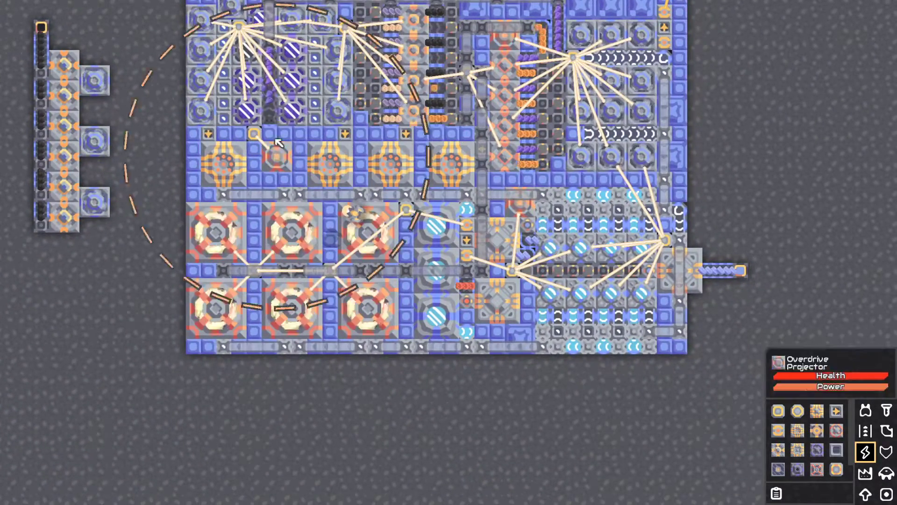
{"action": "left_click", "coordinate": [405, 213]}
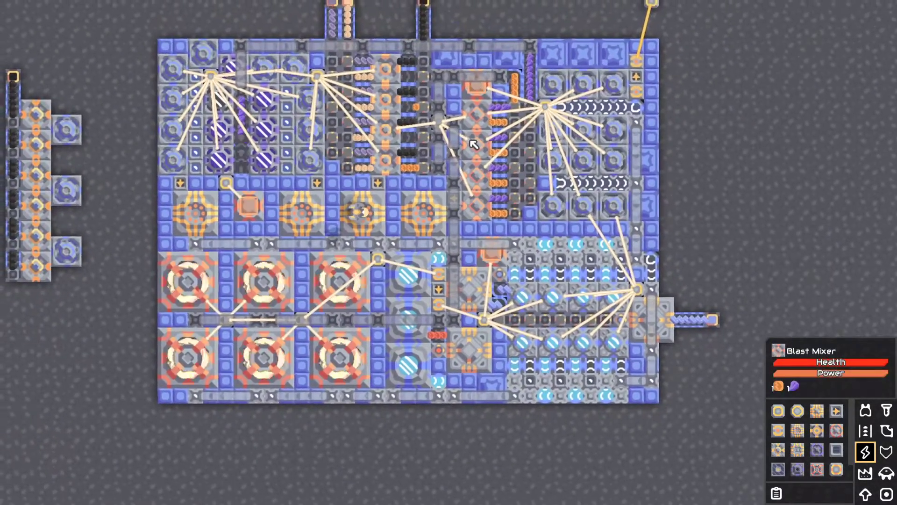
{"action": "left_click", "coordinate": [379, 271]}
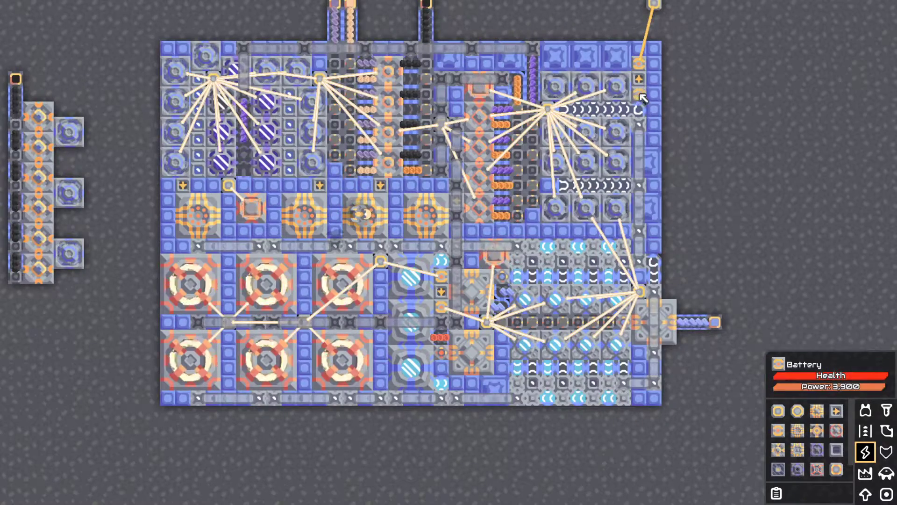
{"action": "left_click", "coordinate": [381, 263]}
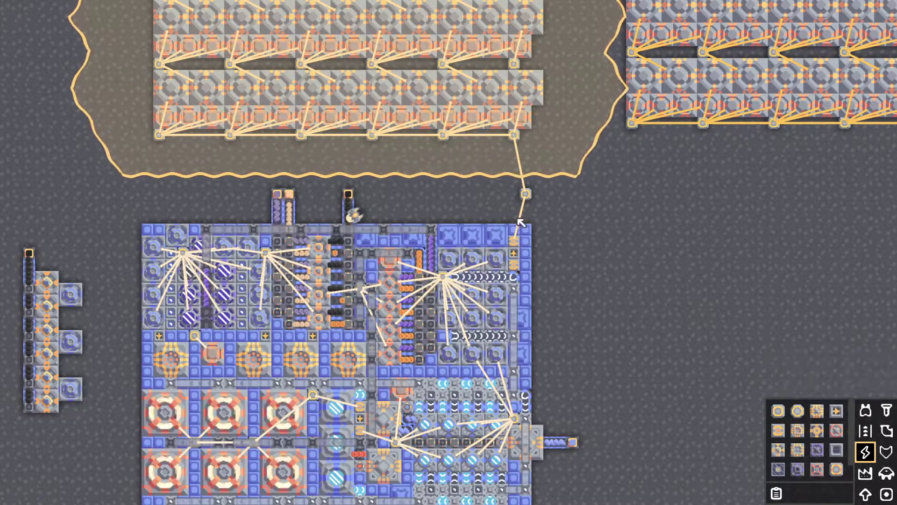
{"action": "mouse_move", "coordinate": [494, 118]}
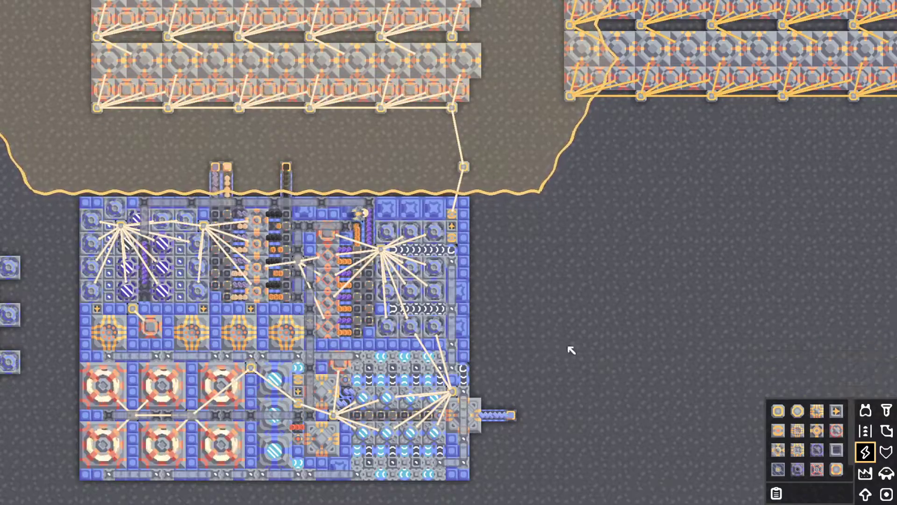
{"action": "mouse_move", "coordinate": [414, 335]}
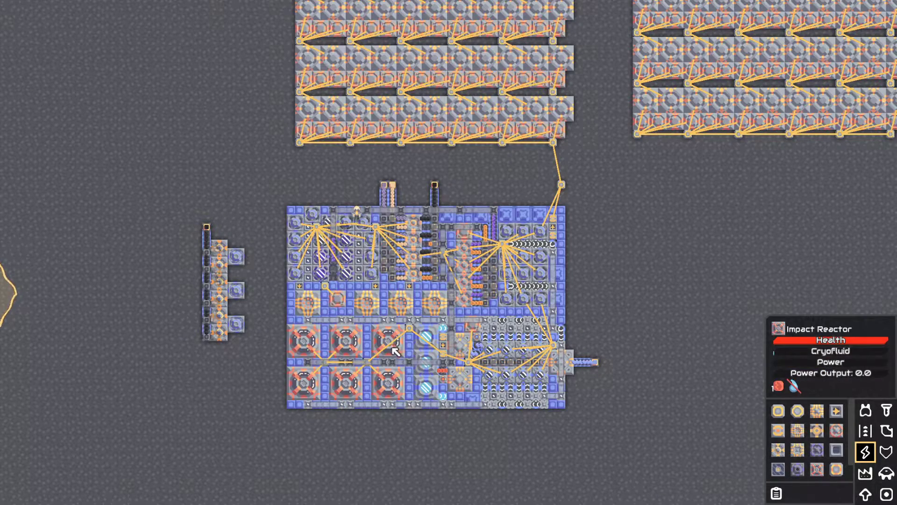
{"action": "left_click", "coordinate": [386, 362]}
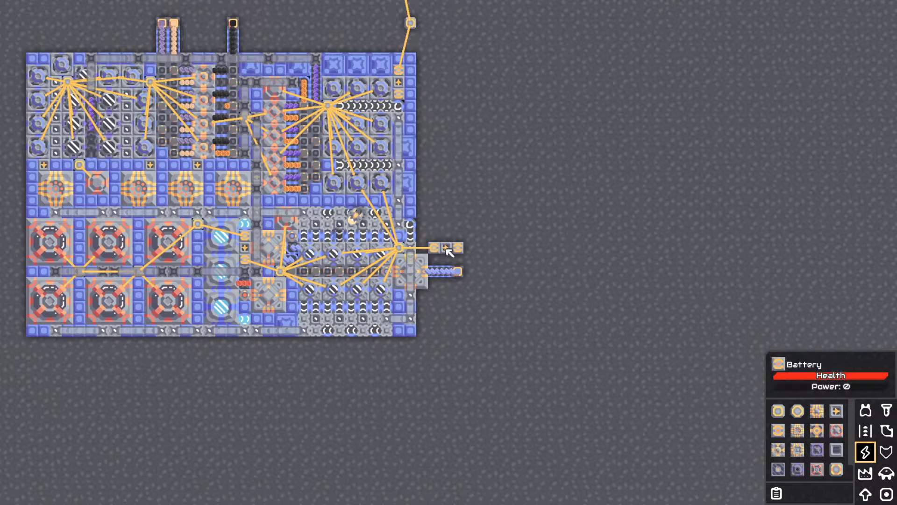
{"action": "mouse_move", "coordinate": [463, 253]}
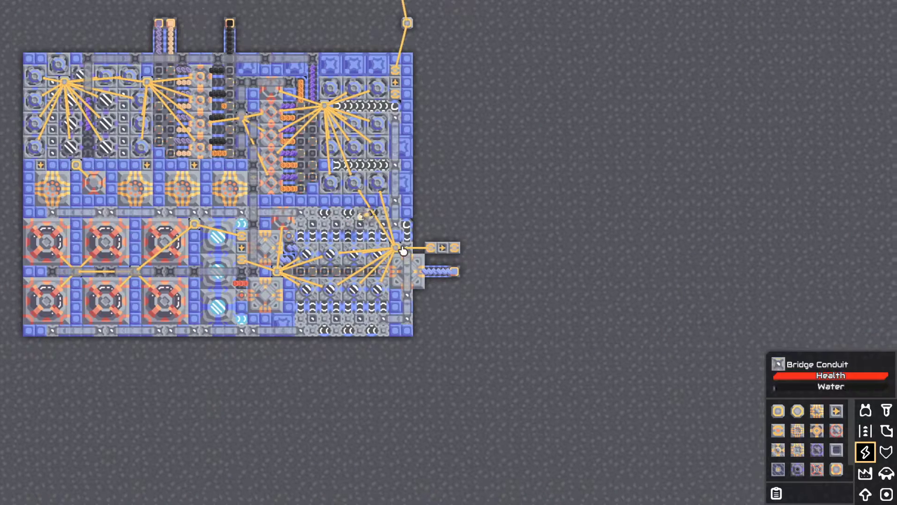
- Start placing a power node in open ground just right of the base's outlet
{"action": "left_click", "coordinate": [777, 411]}
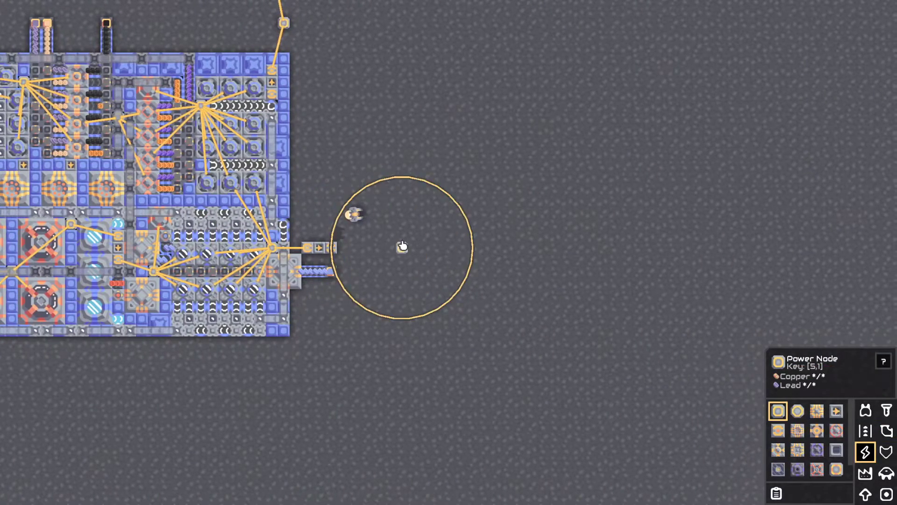